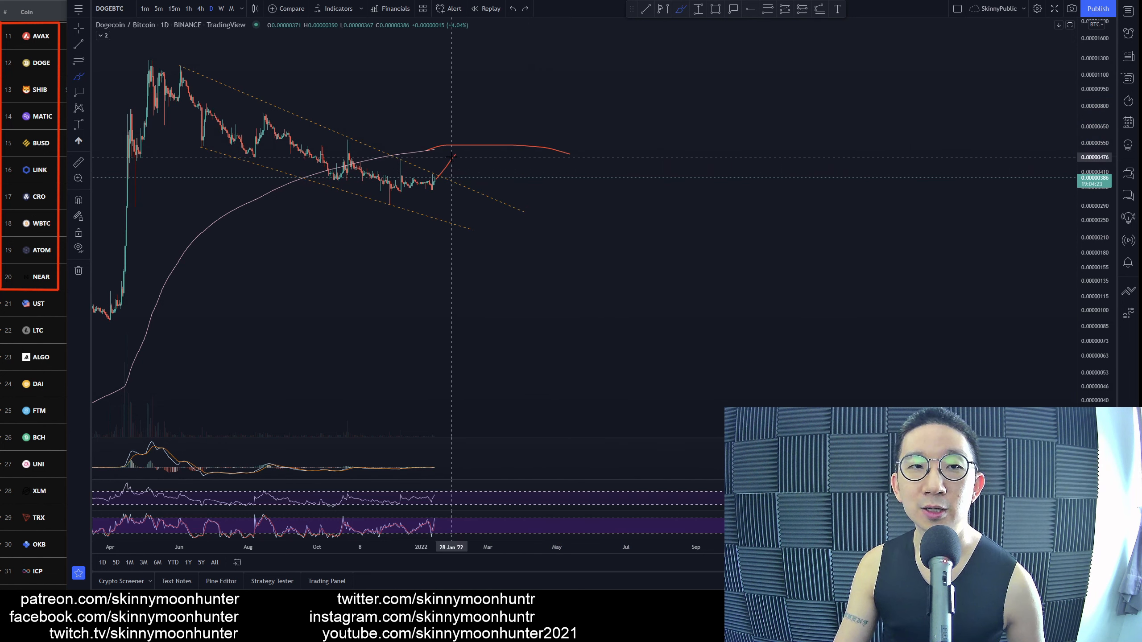
{"action": "mouse_move", "coordinate": [494, 168]}
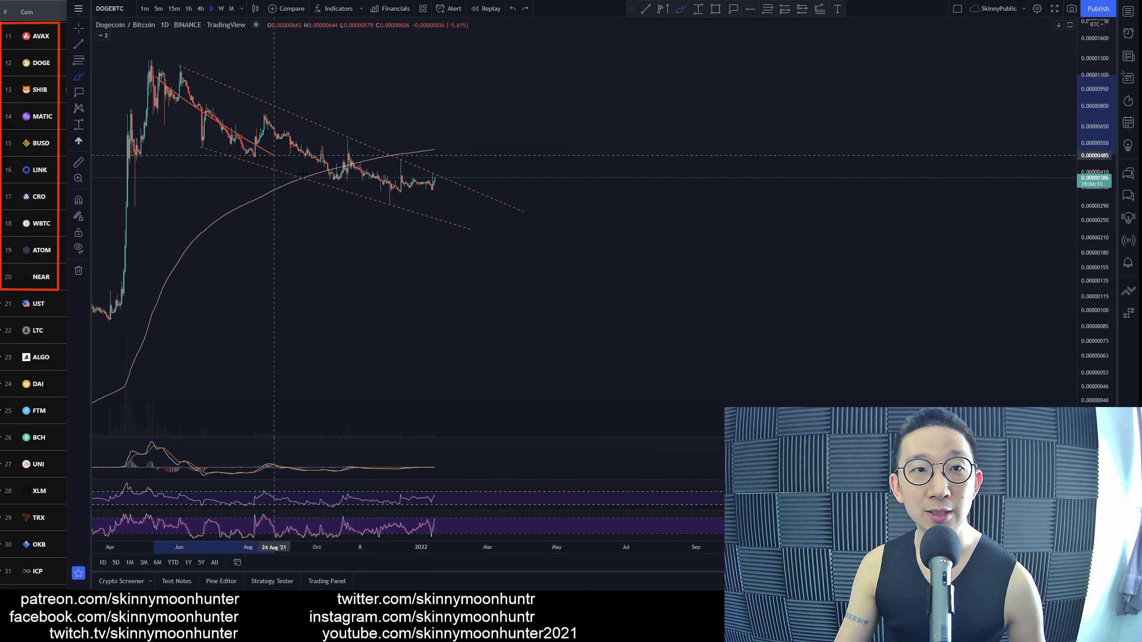
{"action": "mouse_move", "coordinate": [523, 155]}
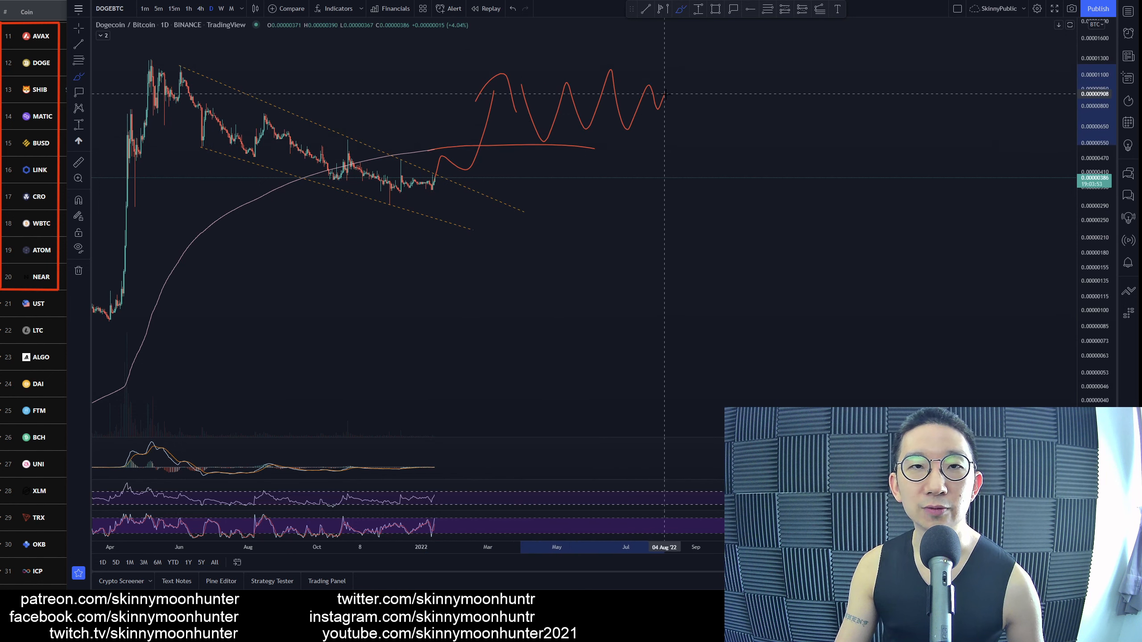
{"action": "mouse_move", "coordinate": [664, 107]}
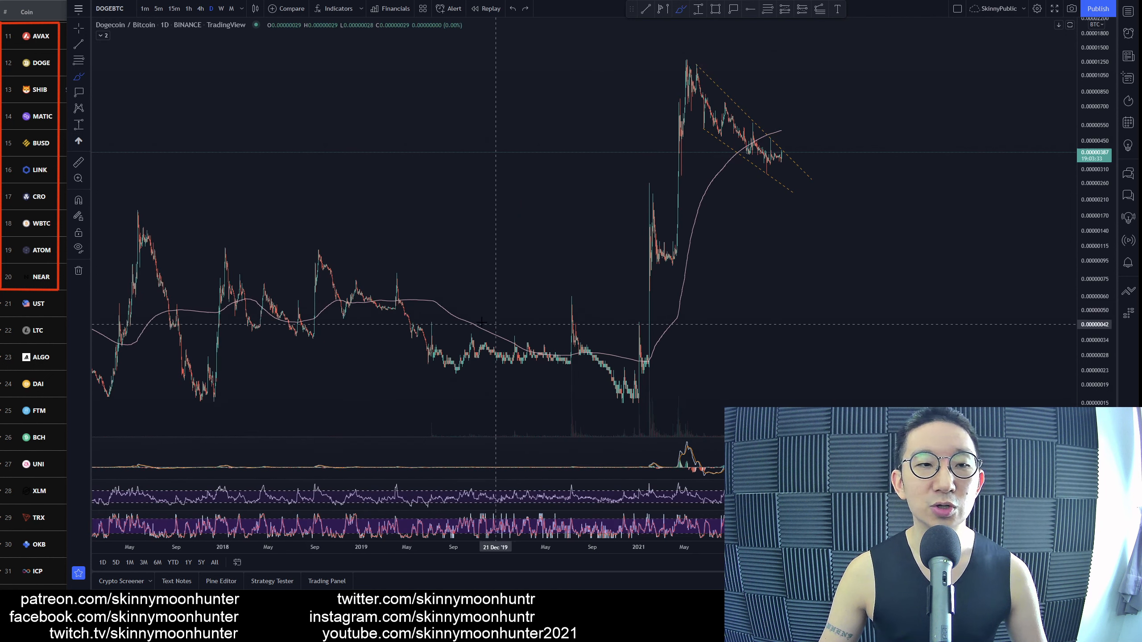
{"action": "mouse_move", "coordinate": [153, 313]}
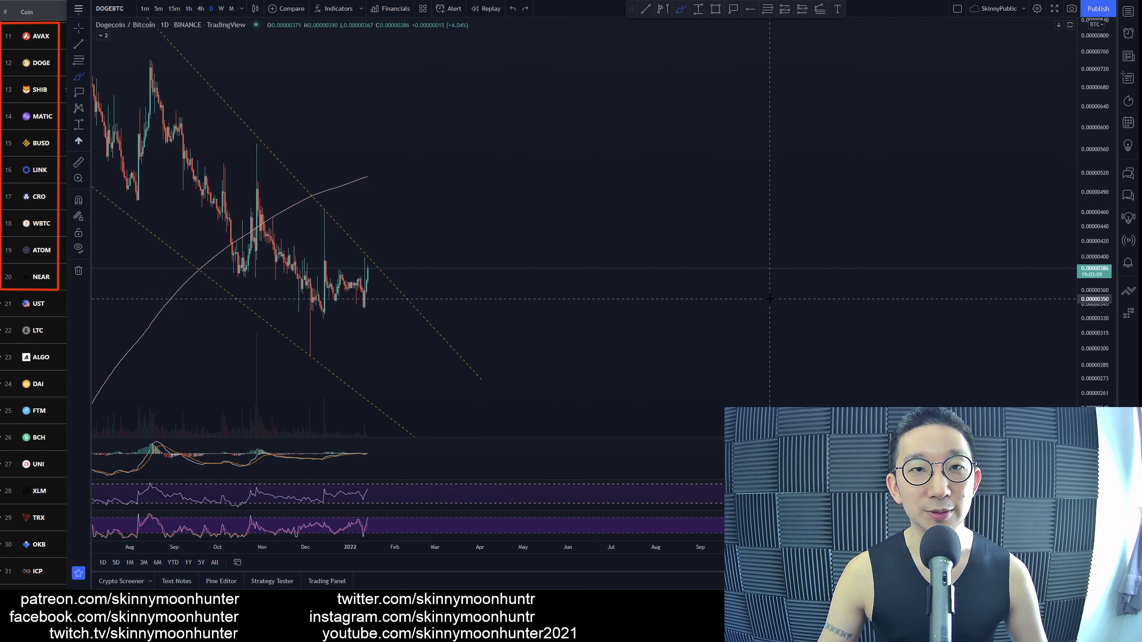
{"action": "mouse_move", "coordinate": [234, 232]}
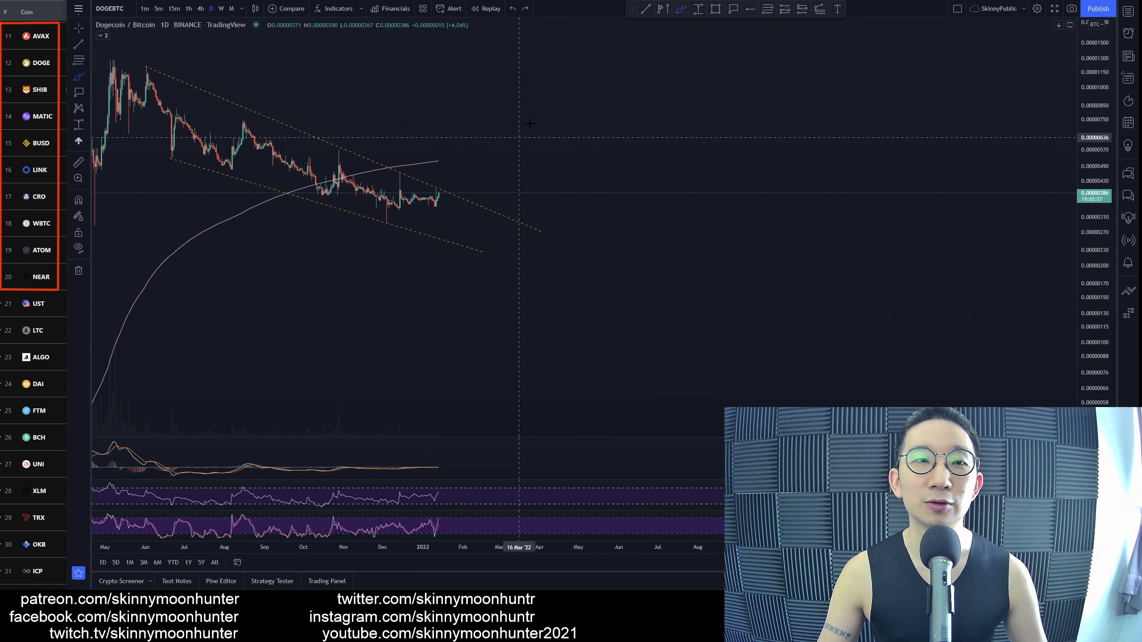
{"action": "mouse_move", "coordinate": [520, 240]}
{"action": "type", "text": "DOGEUSD"}
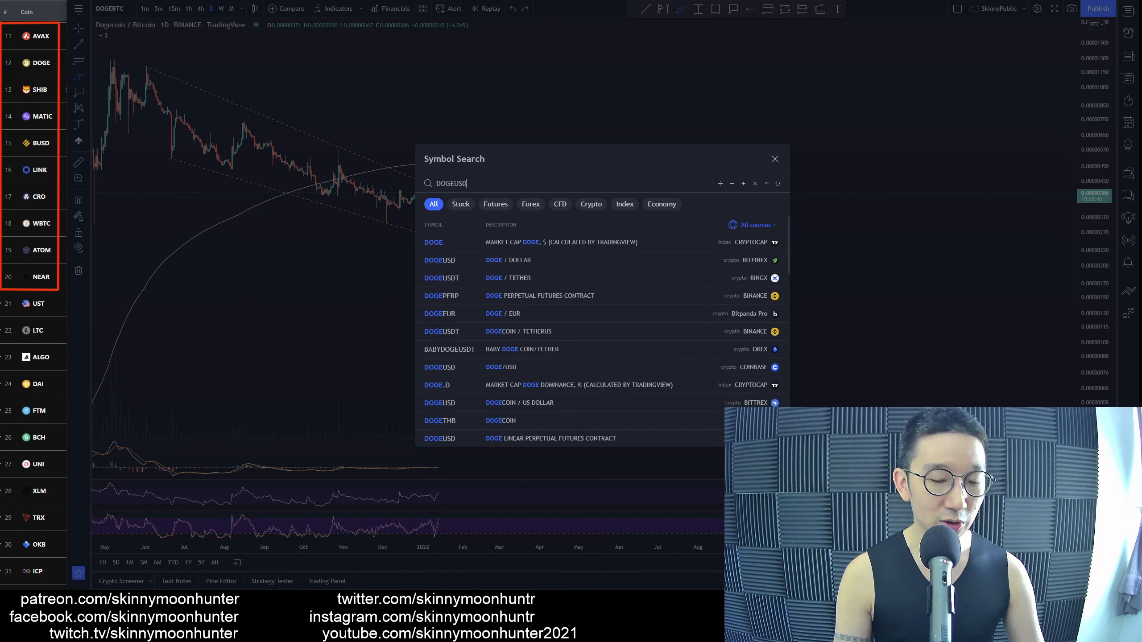
Load the Dogecoin/TetherUS daily chart from the symbol search results.
{"action": "left_click", "coordinate": [440, 331]}
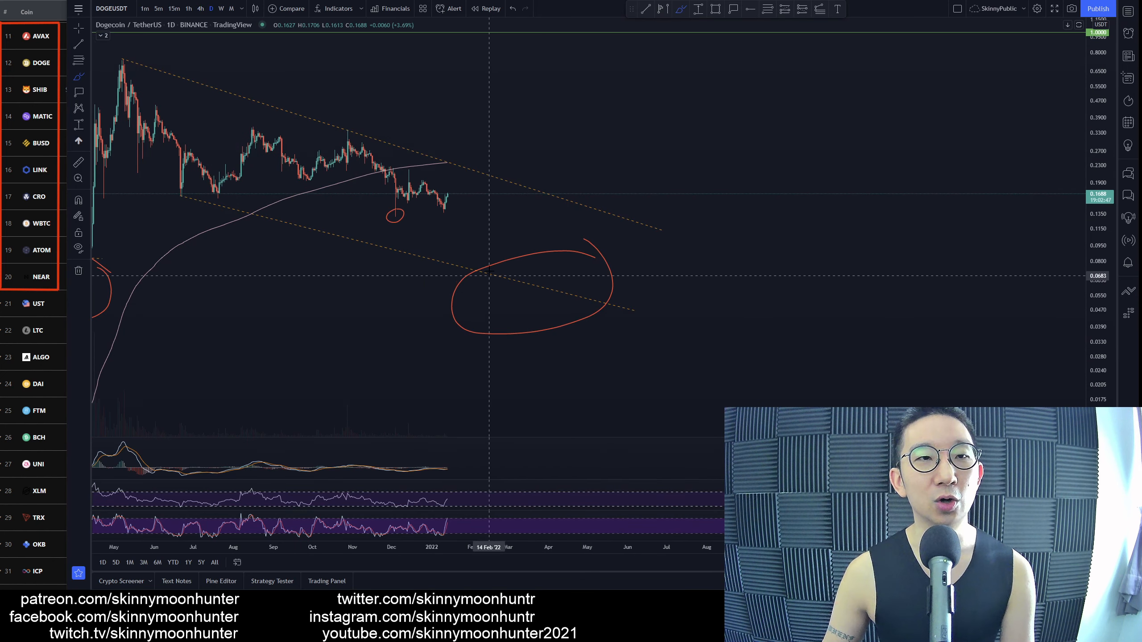
{"action": "mouse_move", "coordinate": [525, 213]}
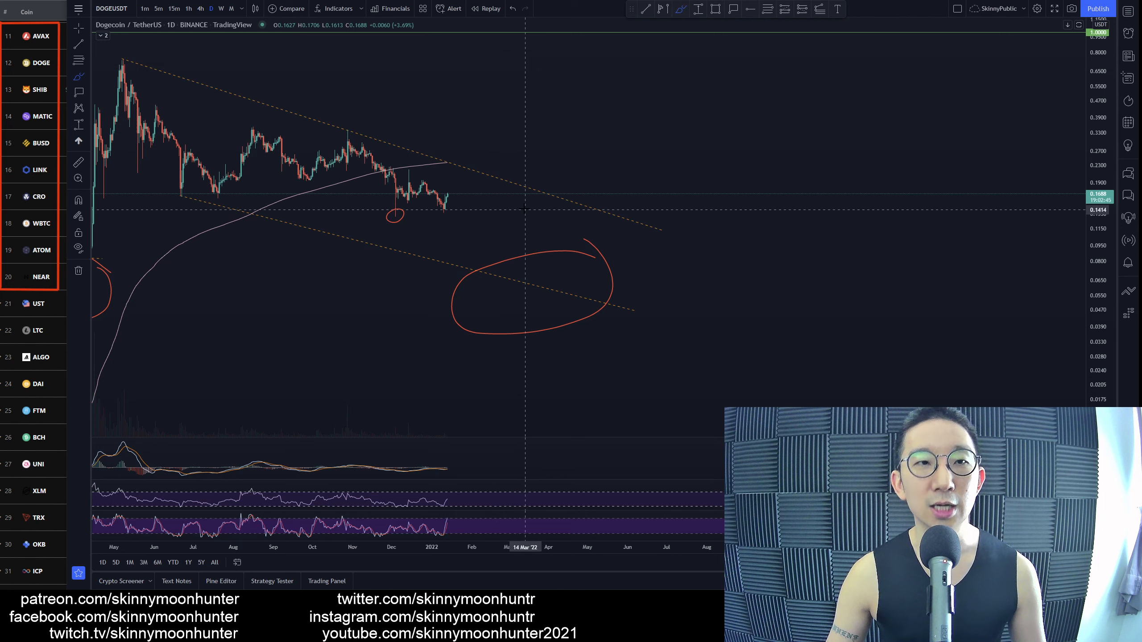
{"action": "mouse_move", "coordinate": [450, 193]}
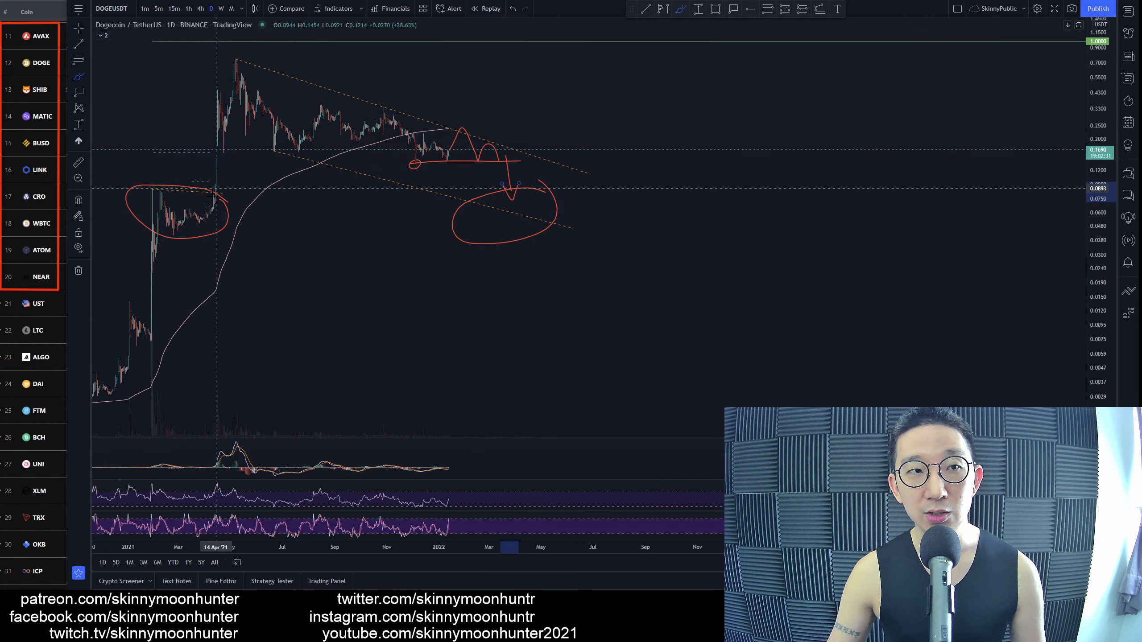
{"action": "mouse_move", "coordinate": [208, 216]}
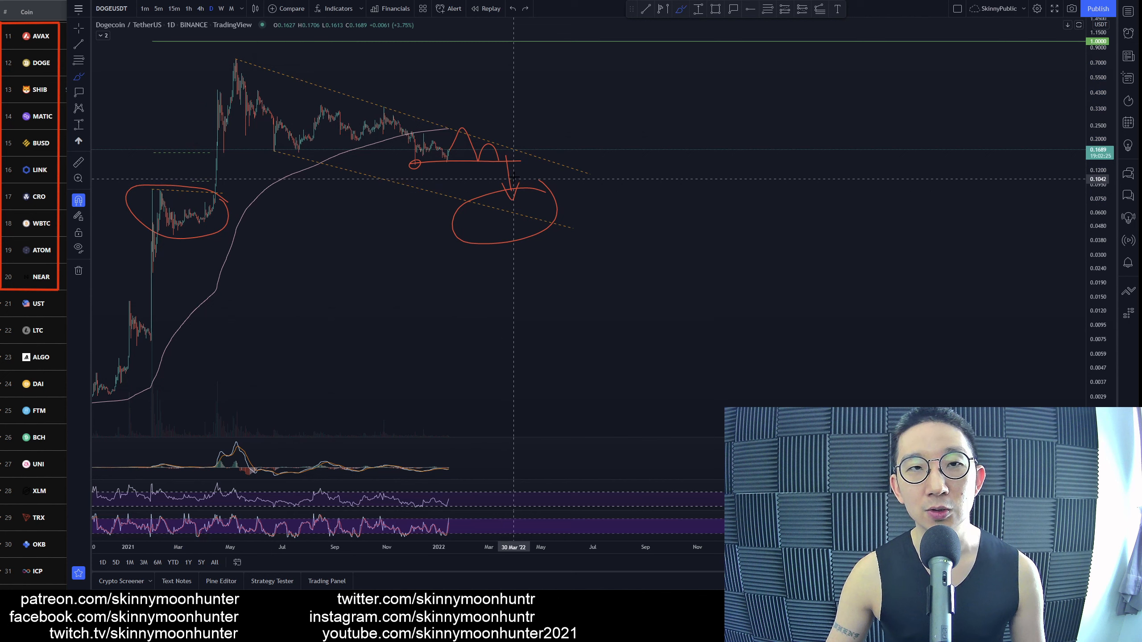
{"action": "mouse_move", "coordinate": [495, 175]}
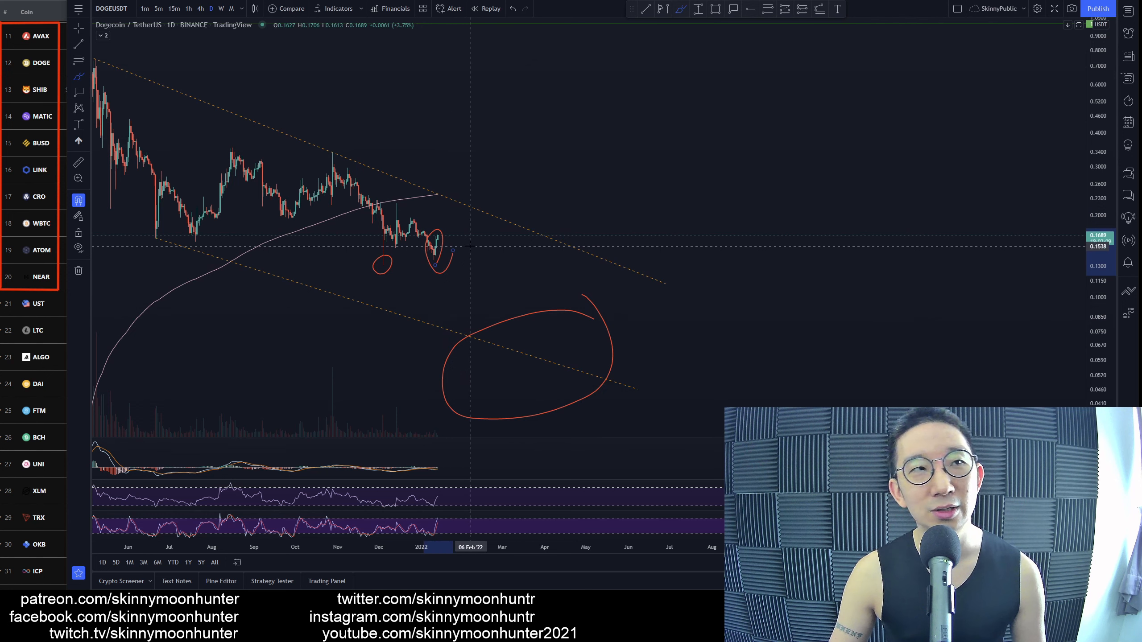
{"action": "mouse_move", "coordinate": [450, 237]}
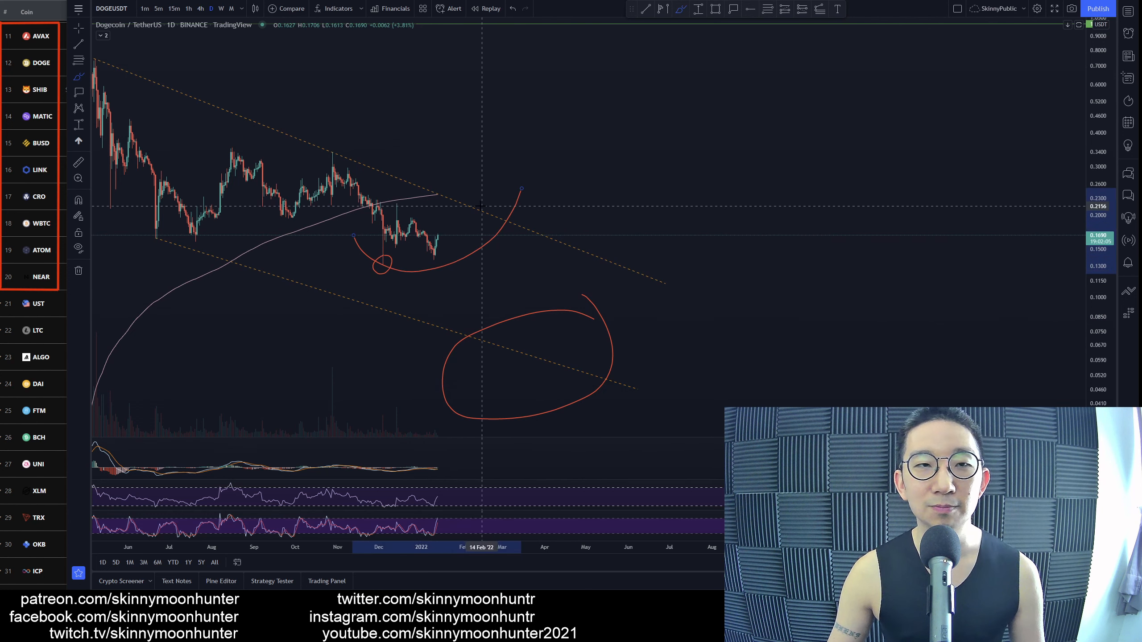
{"action": "mouse_move", "coordinate": [512, 249]}
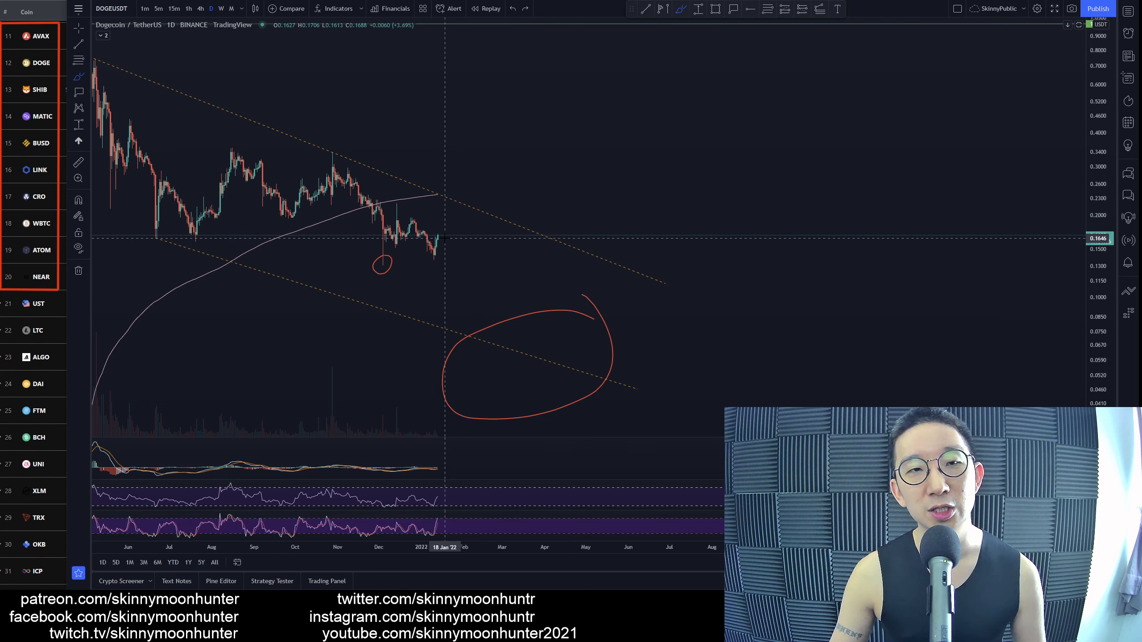
{"action": "mouse_move", "coordinate": [451, 229]}
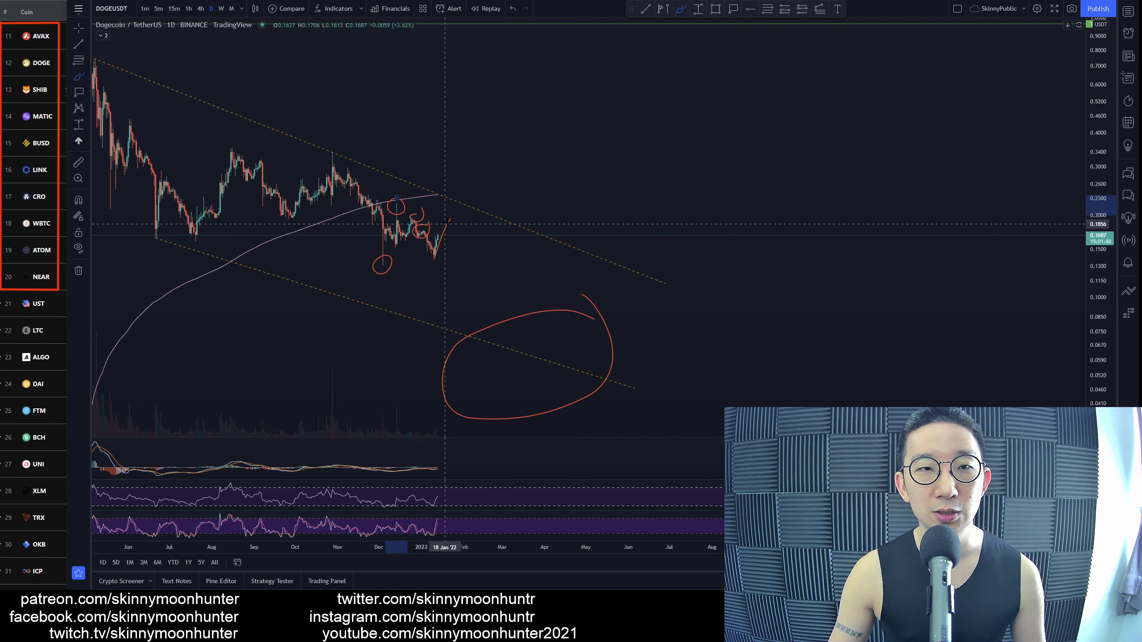
{"action": "mouse_move", "coordinate": [375, 215]}
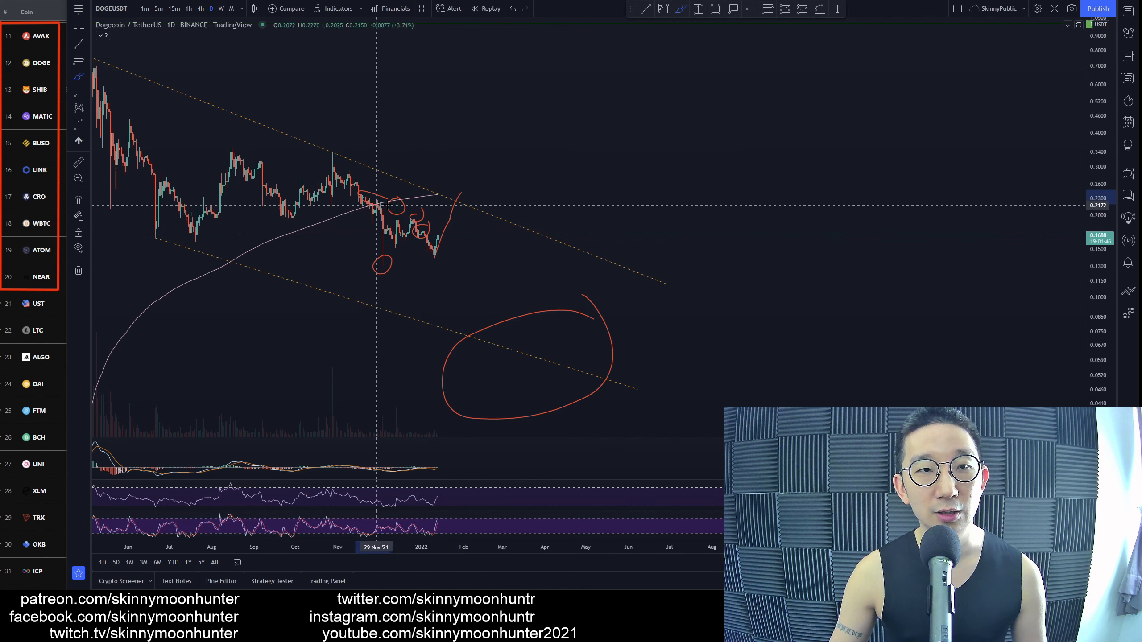